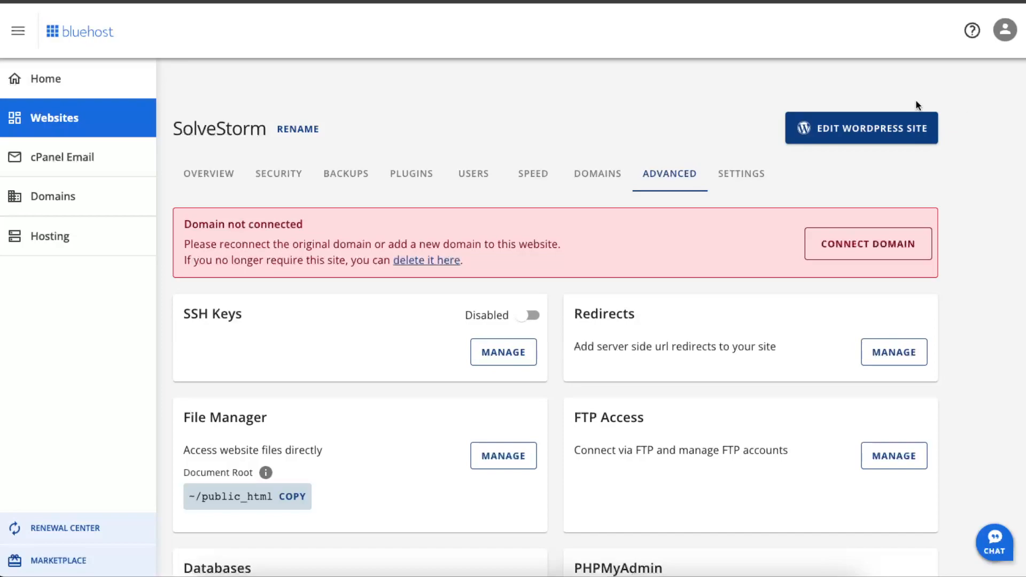
pyautogui.moveTo(465, 106)
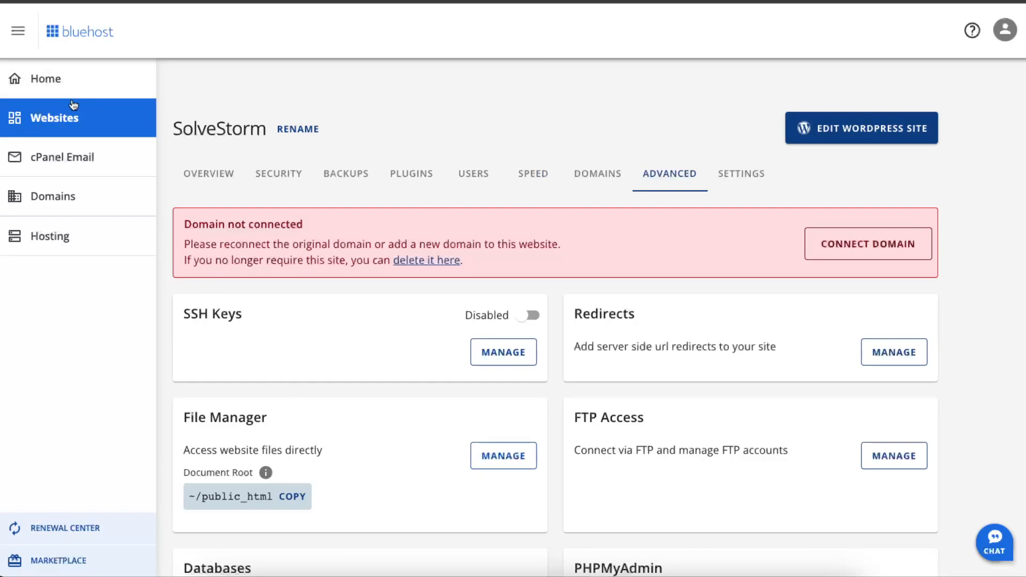
pyautogui.moveTo(78, 124)
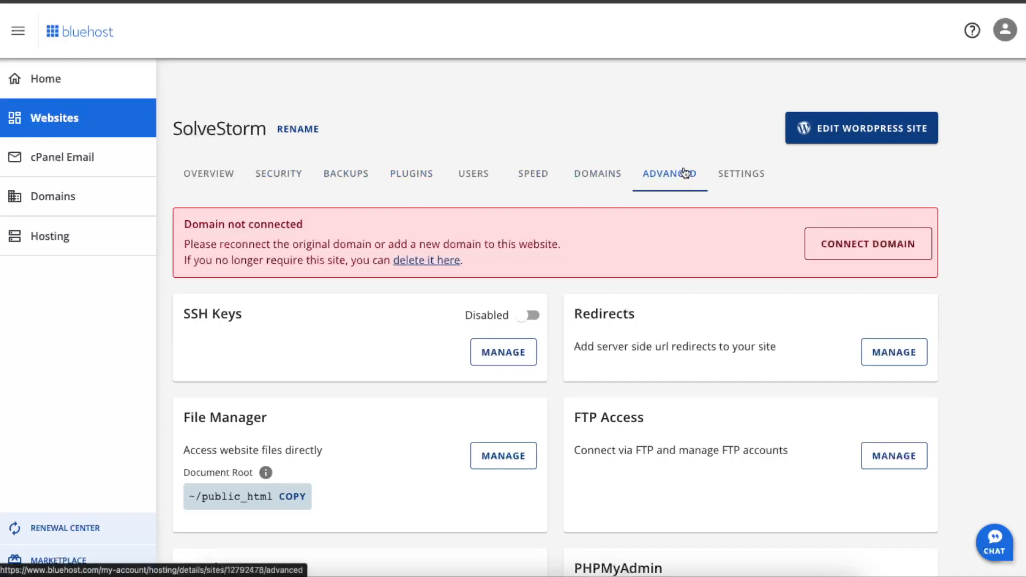
# - Scroll down the Advanced tab to reach the File Manager card
pyautogui.scroll(-3)
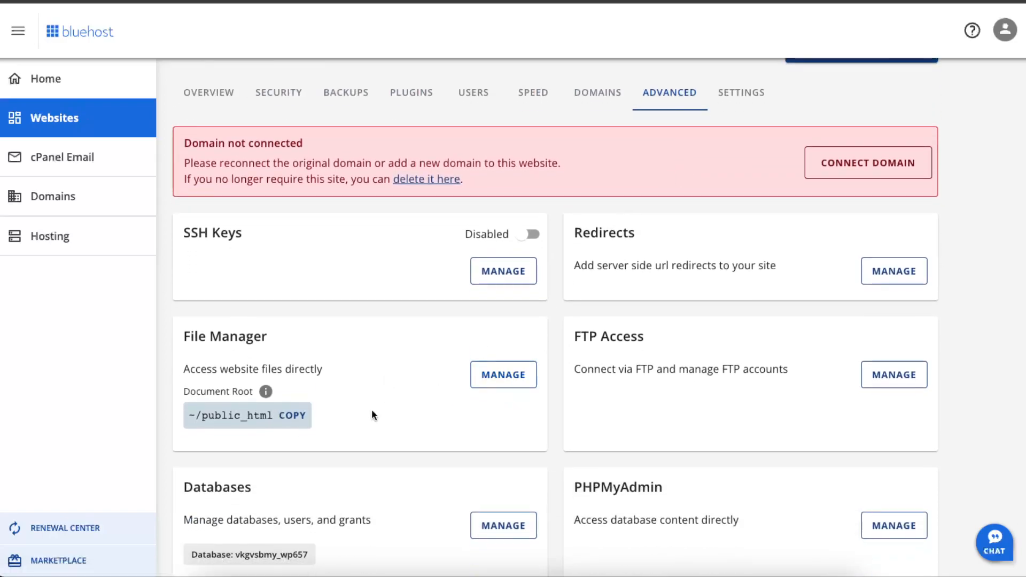
# - Launch File Manager and expand the public_html folder in the folder tree
pyautogui.click(503, 374)
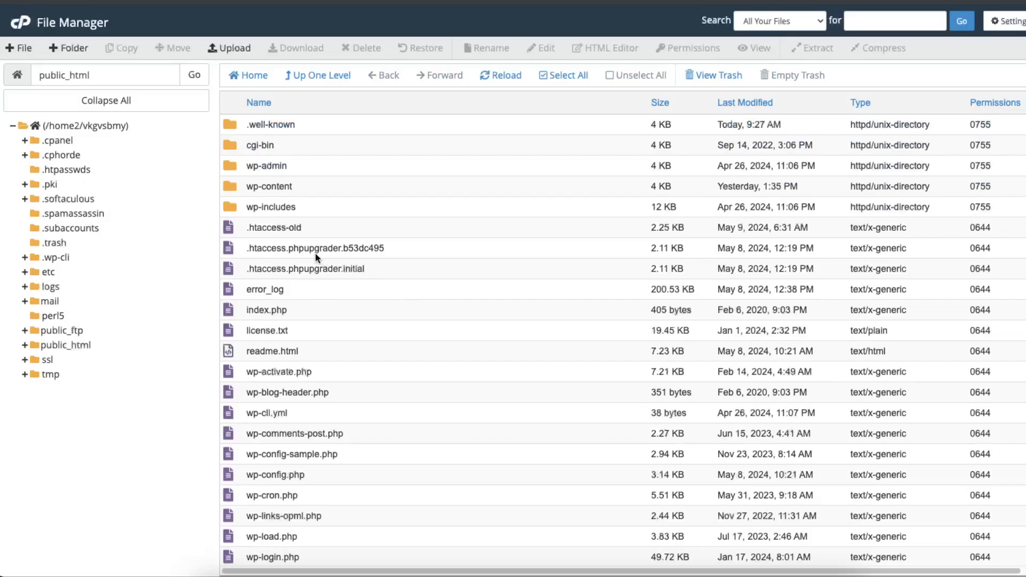
pyautogui.moveTo(63, 259)
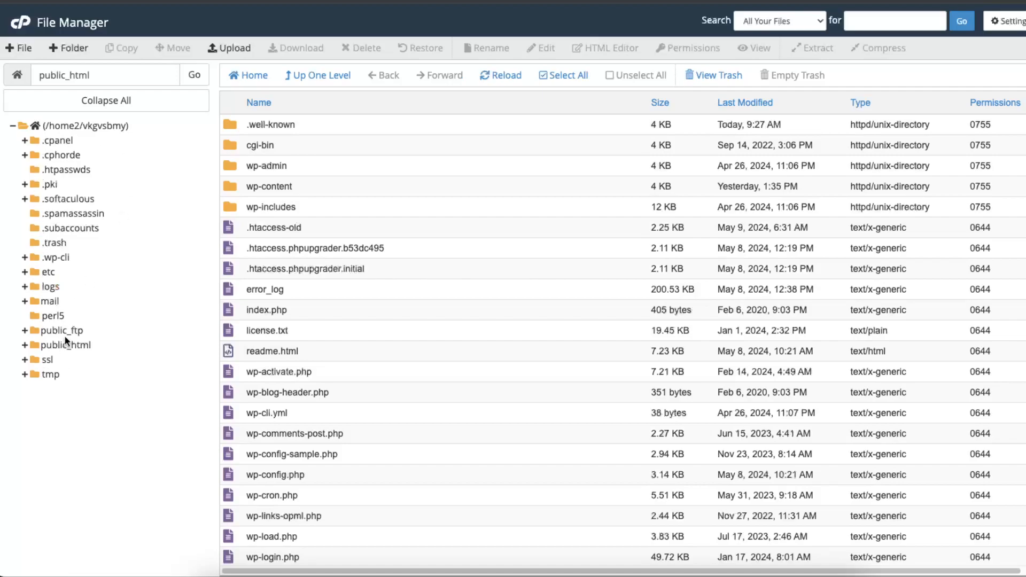
pyautogui.click(25, 345)
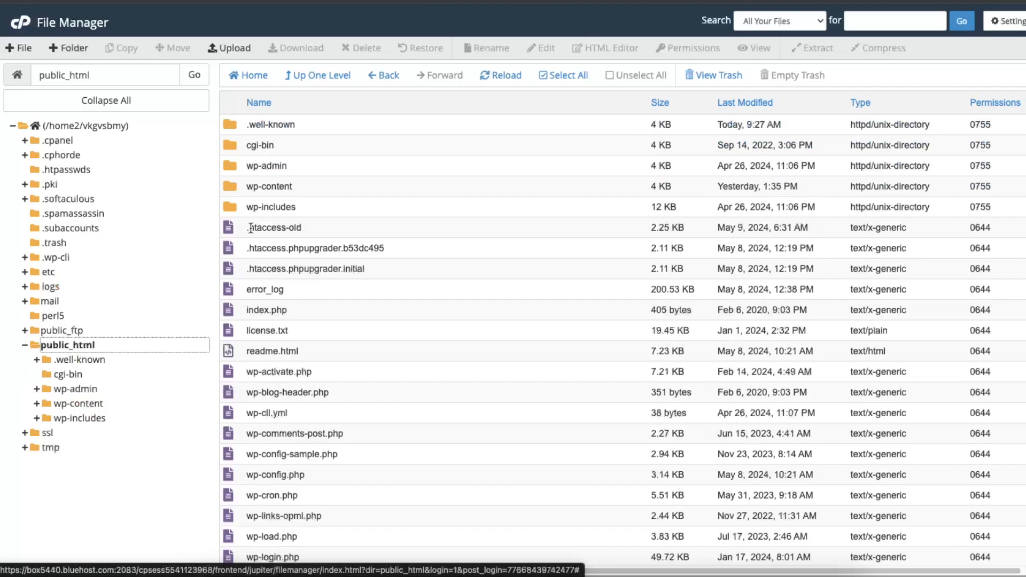
pyautogui.moveTo(296, 229)
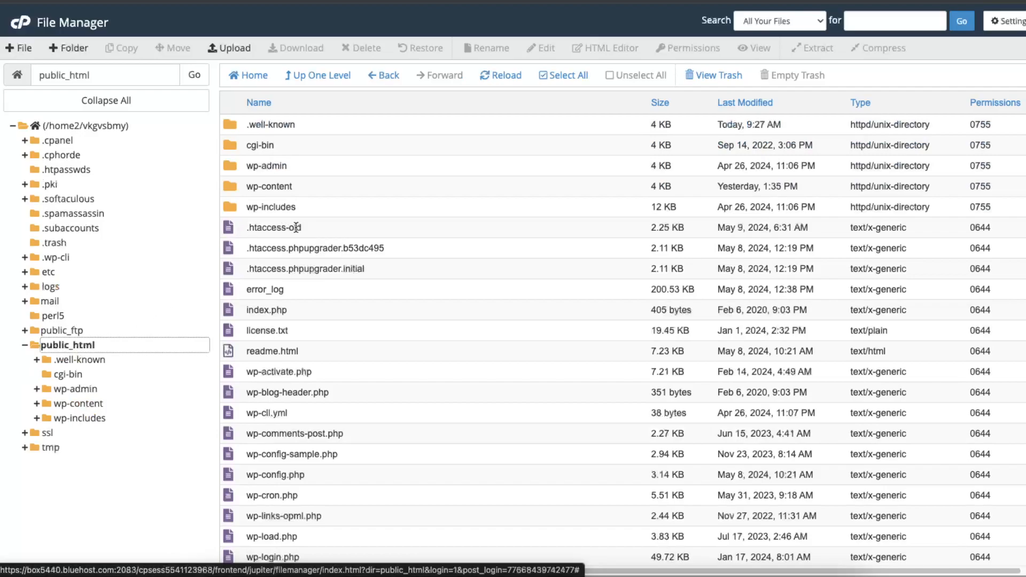
# - Rename .htaccess-old in public_html to .htaccess via the context menu
pyautogui.rightClick(275, 226)
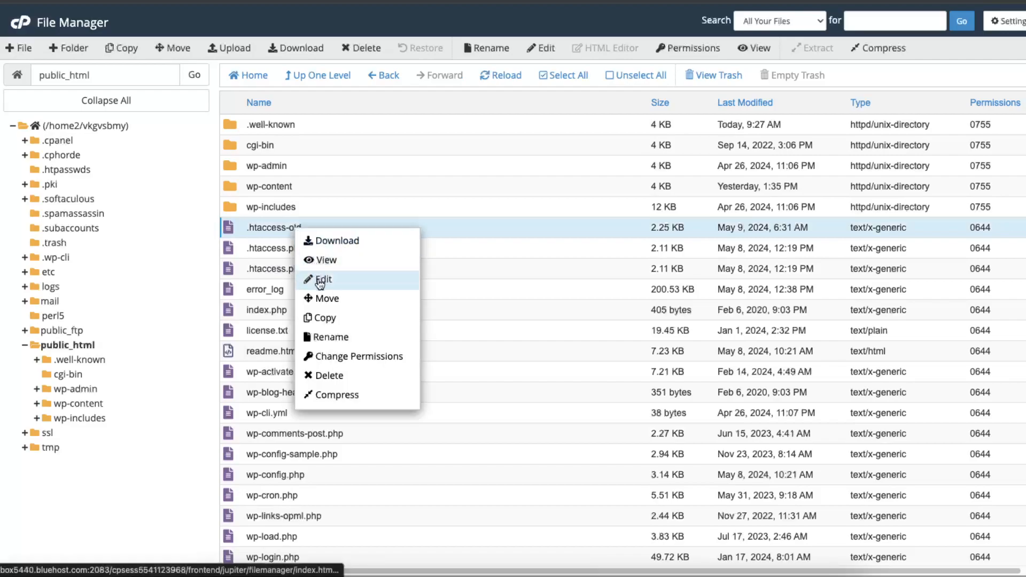
pyautogui.click(323, 279)
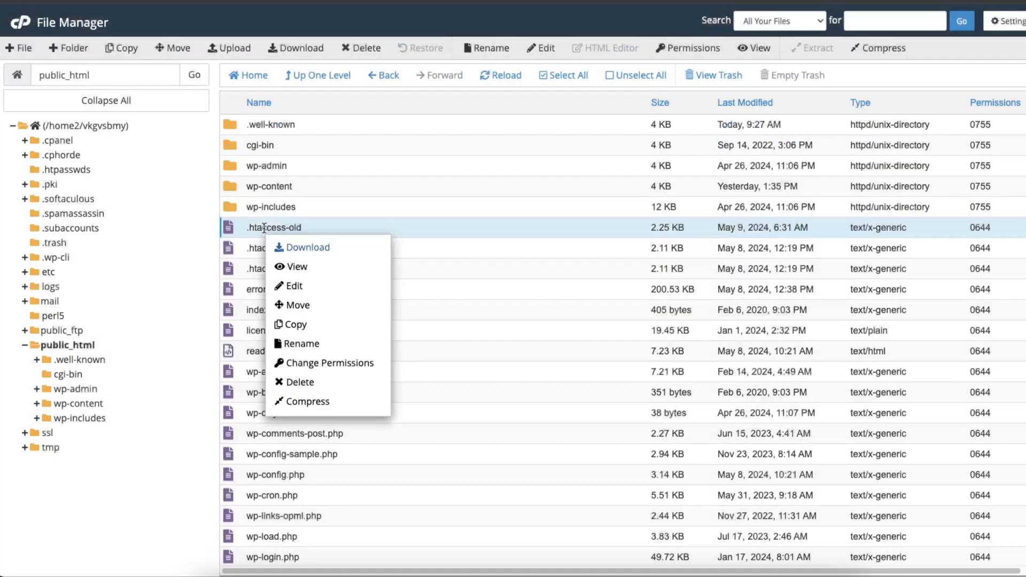
pyautogui.click(301, 343)
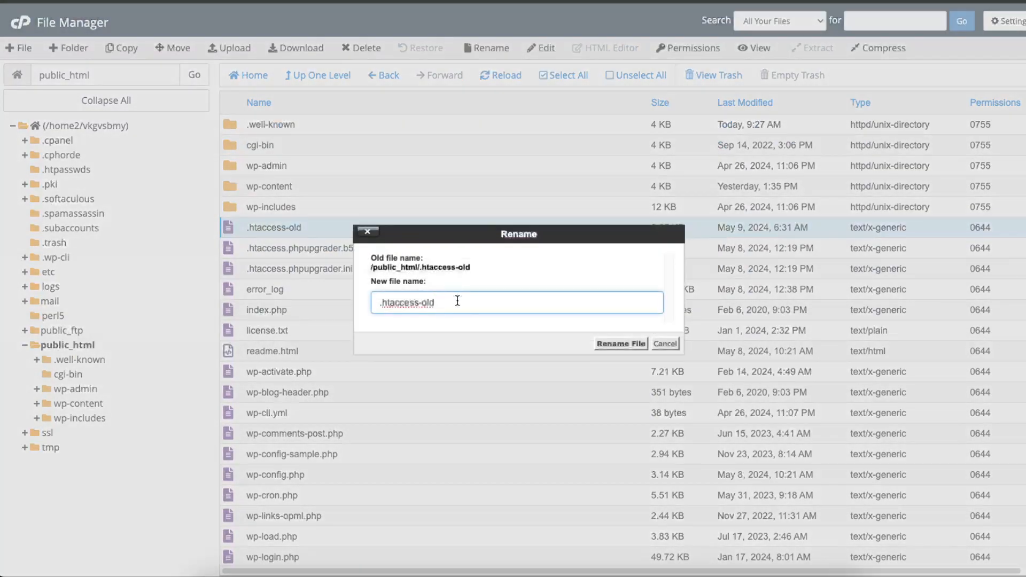
pyautogui.click(619, 343)
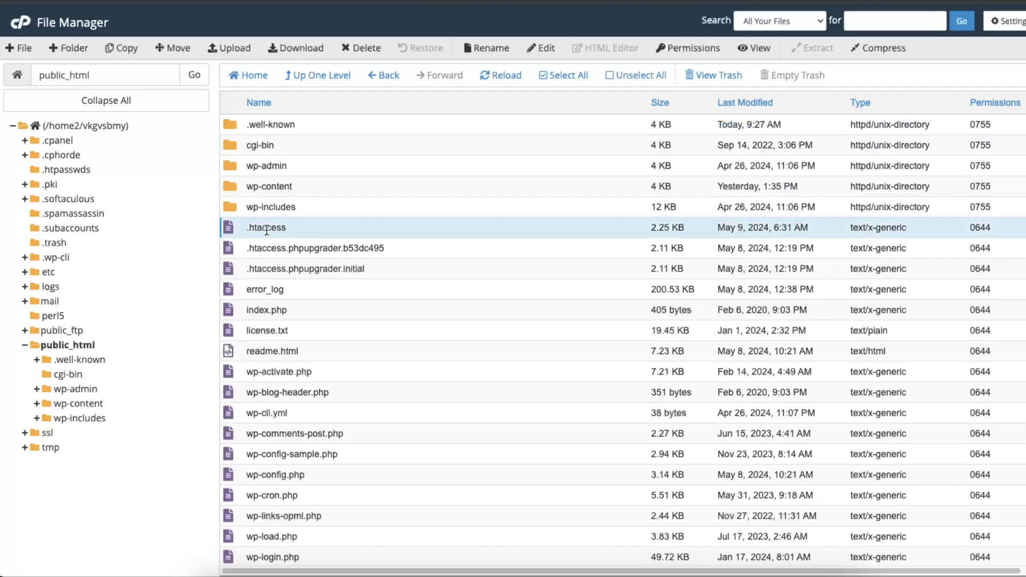
pyautogui.moveTo(266, 227)
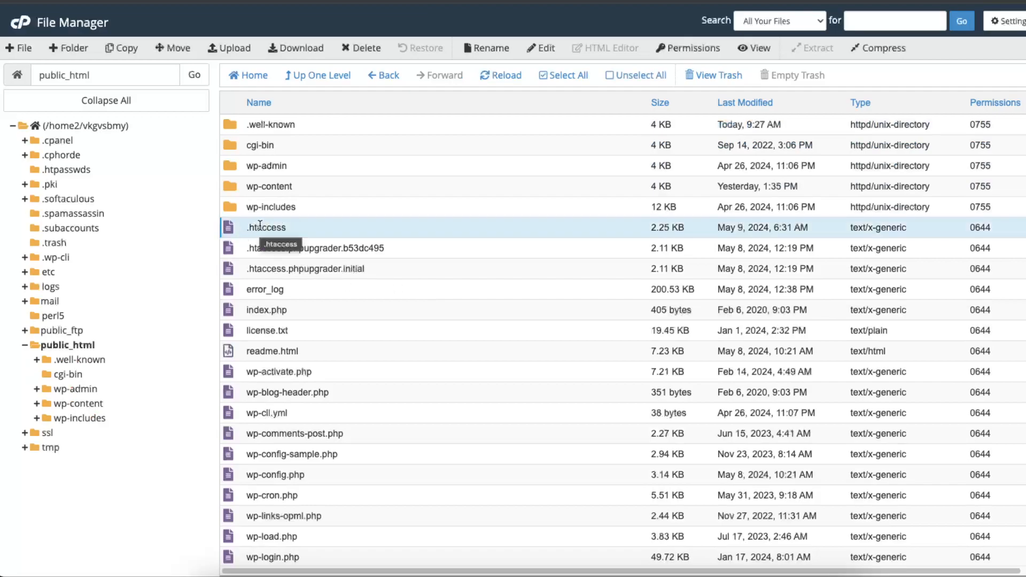
pyautogui.scroll(-3)
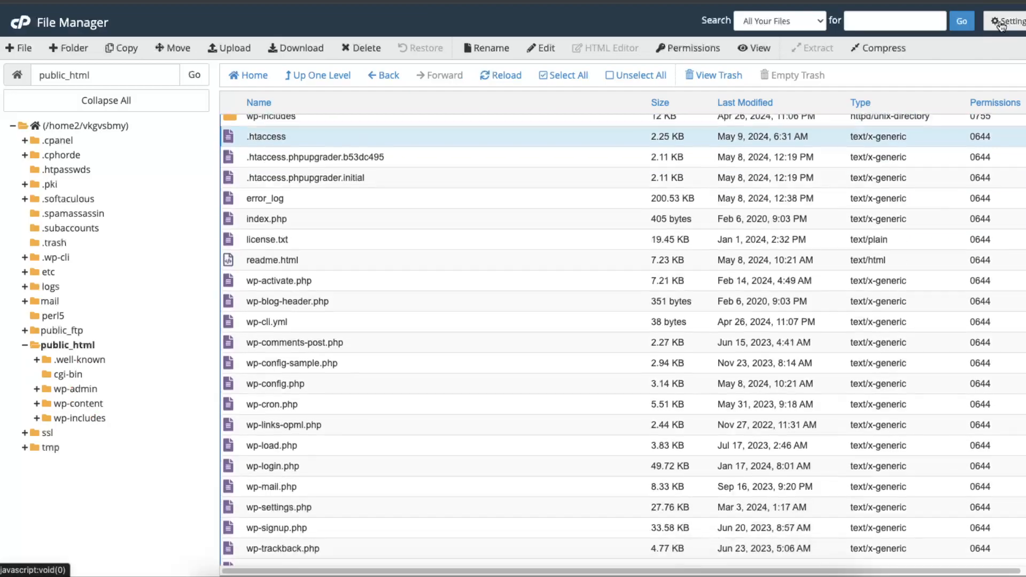
pyautogui.click(1013, 20)
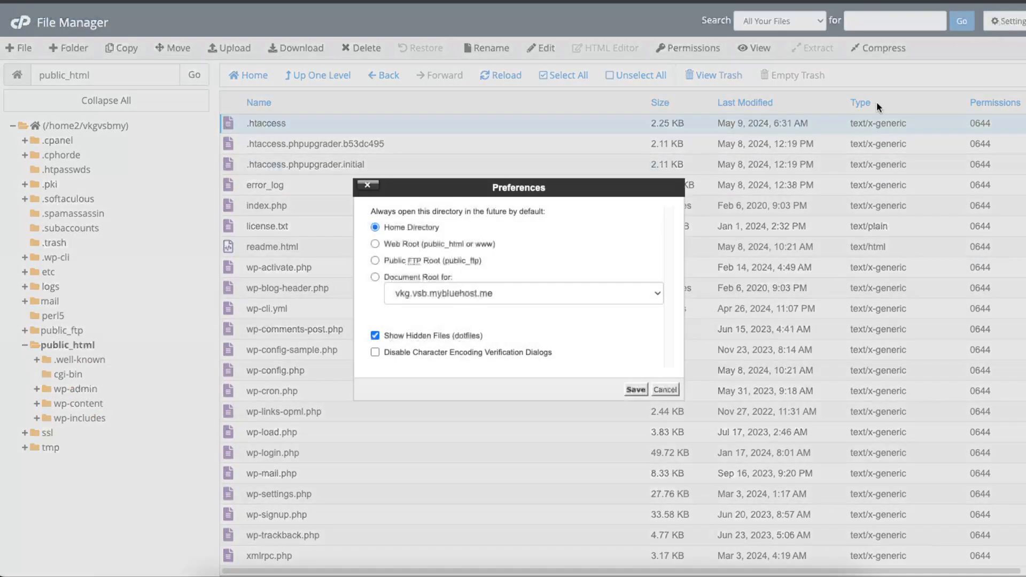
pyautogui.click(375, 336)
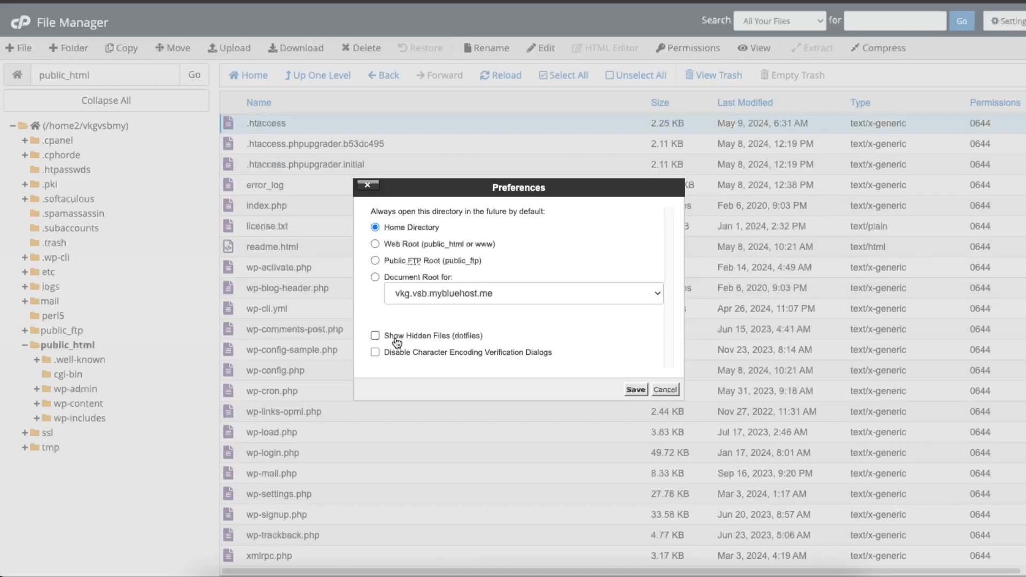
pyautogui.moveTo(368, 340)
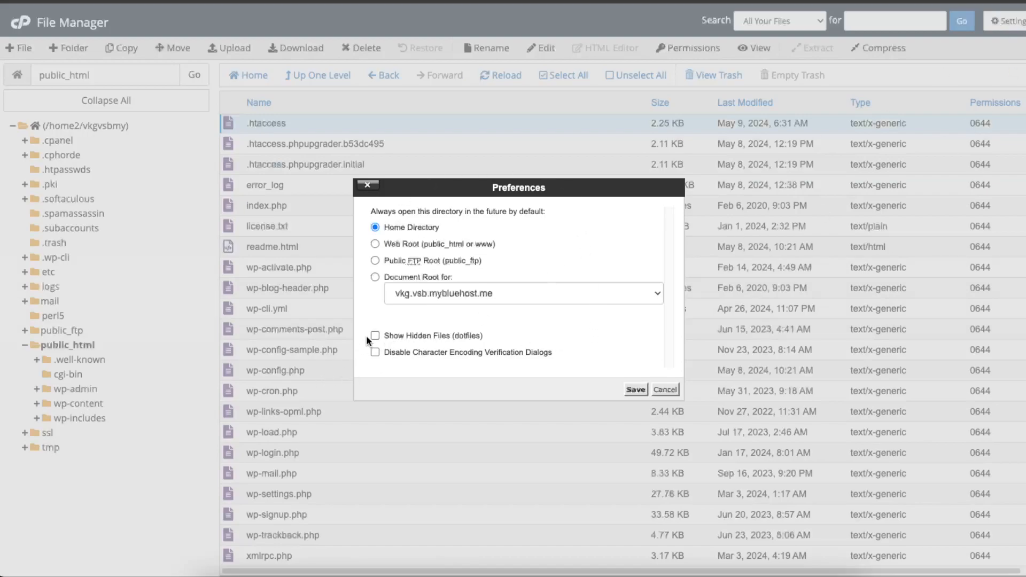
pyautogui.click(633, 389)
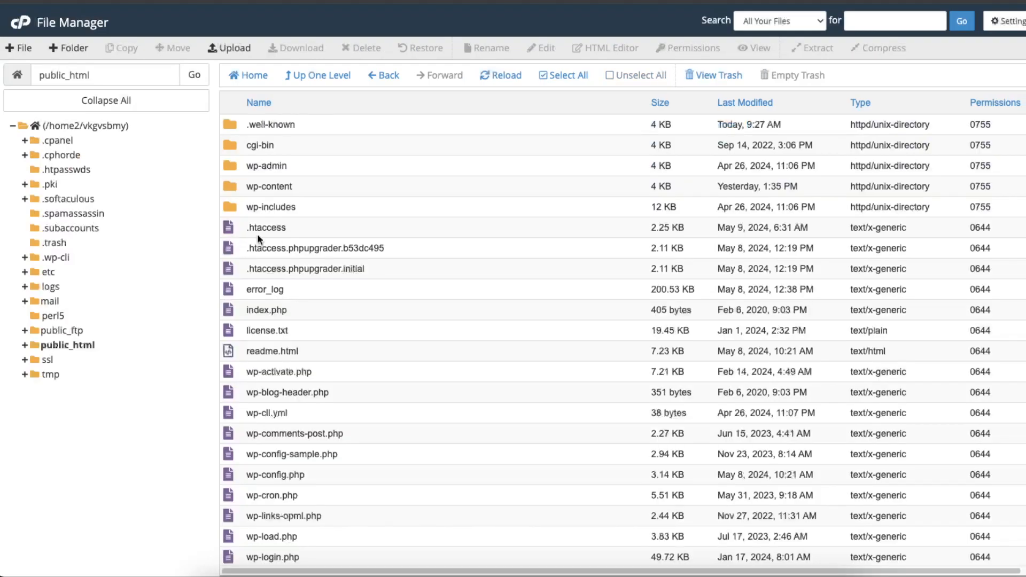
pyautogui.moveTo(260, 227)
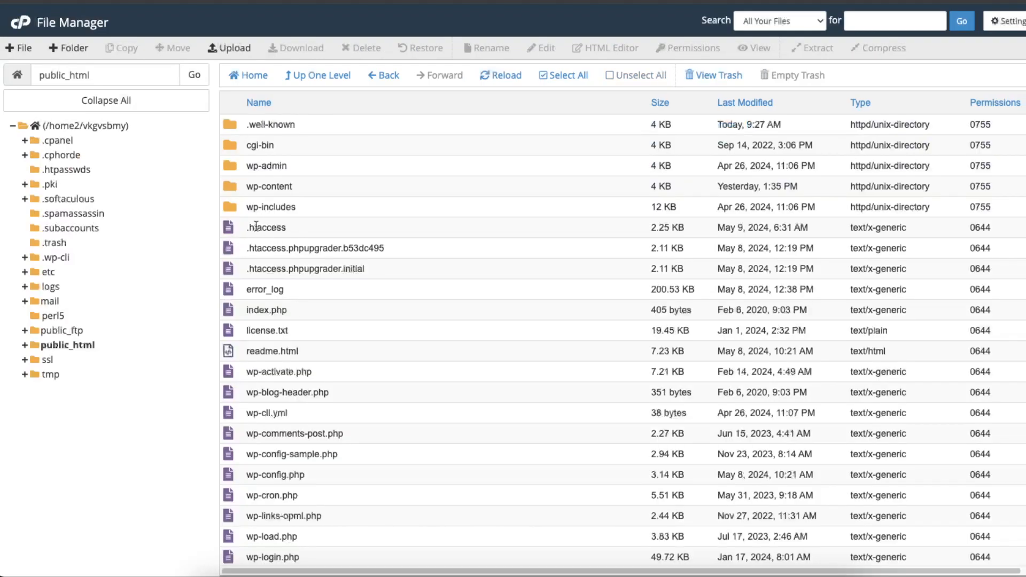
# - Edit .htaccess in the code editor, keeping utf-8 encoding
pyautogui.rightClick(266, 227)
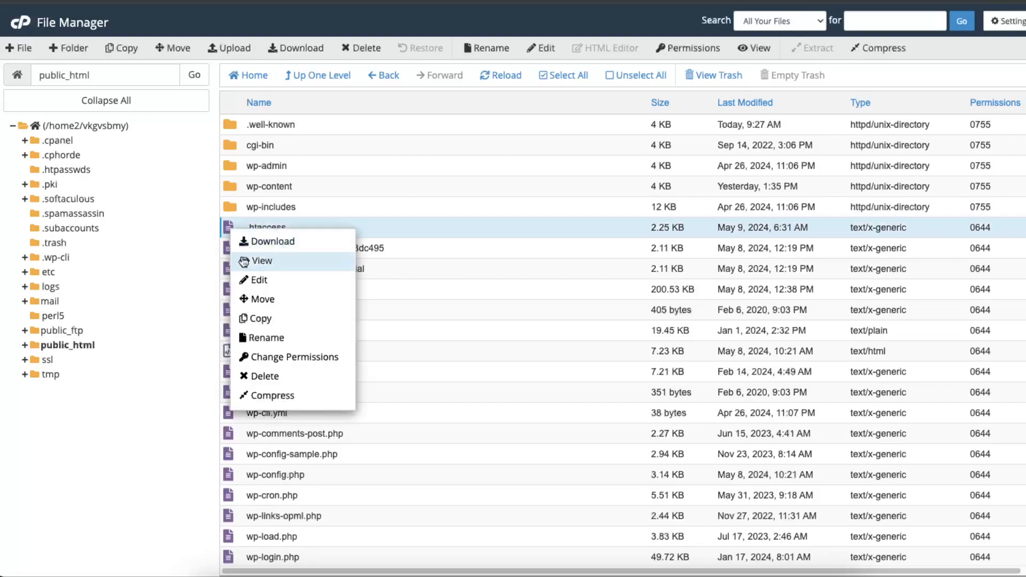
pyautogui.click(262, 261)
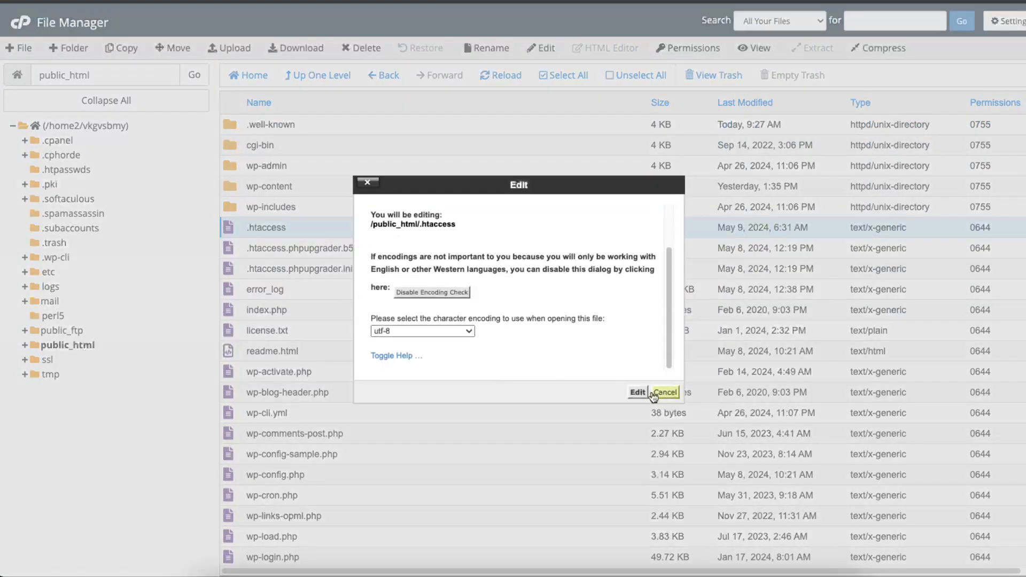
pyautogui.click(637, 392)
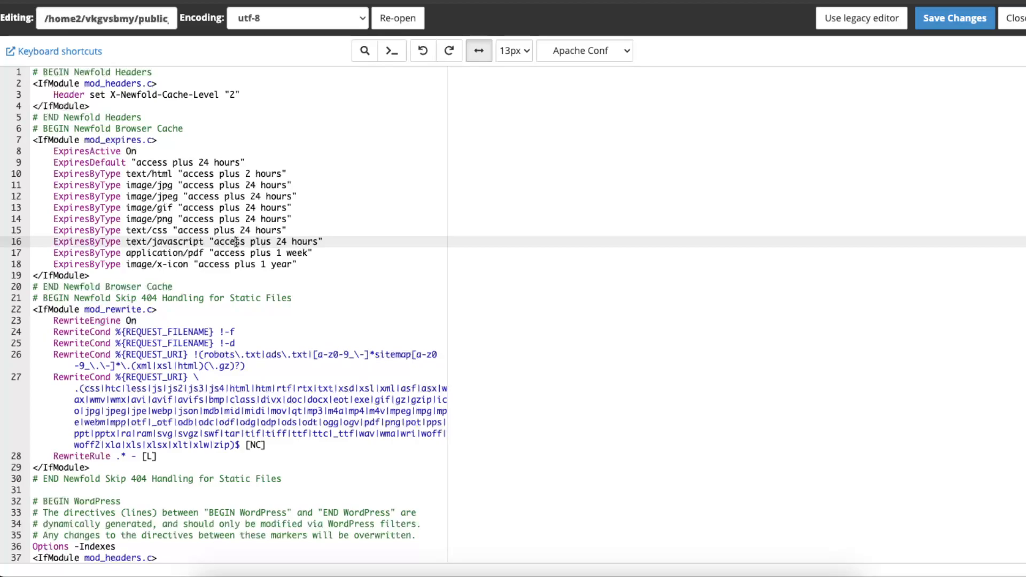
# - Select all text of .htaccess in the editor with Ctrl+A
pyautogui.press('ctrl+a')
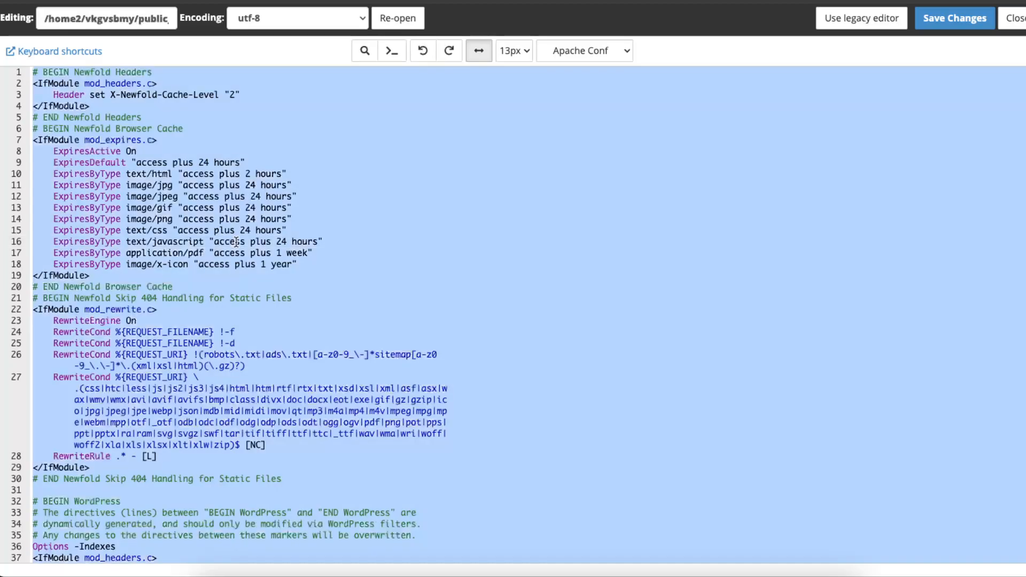